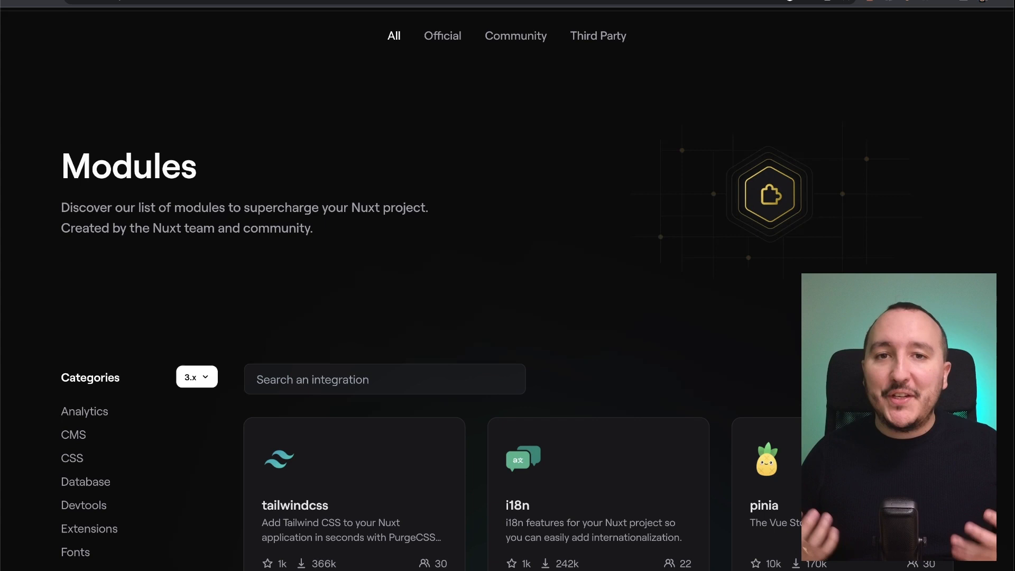
# Step: Browse the modules catalog, then highlight 'Discover our list of modules to supercharge your Nuxt project.' in green
pyautogui.scroll(-3)
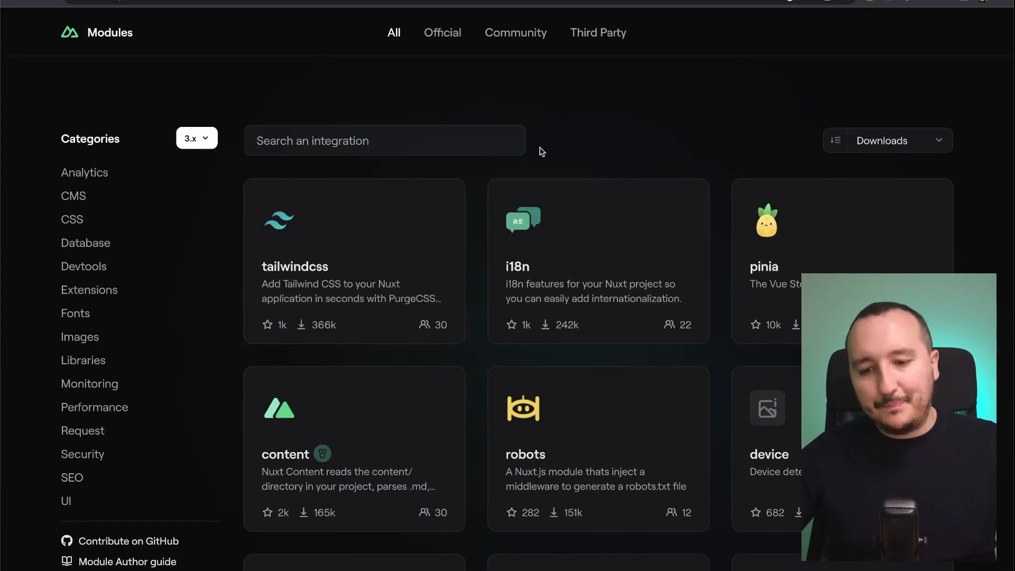
pyautogui.moveTo(311, 274)
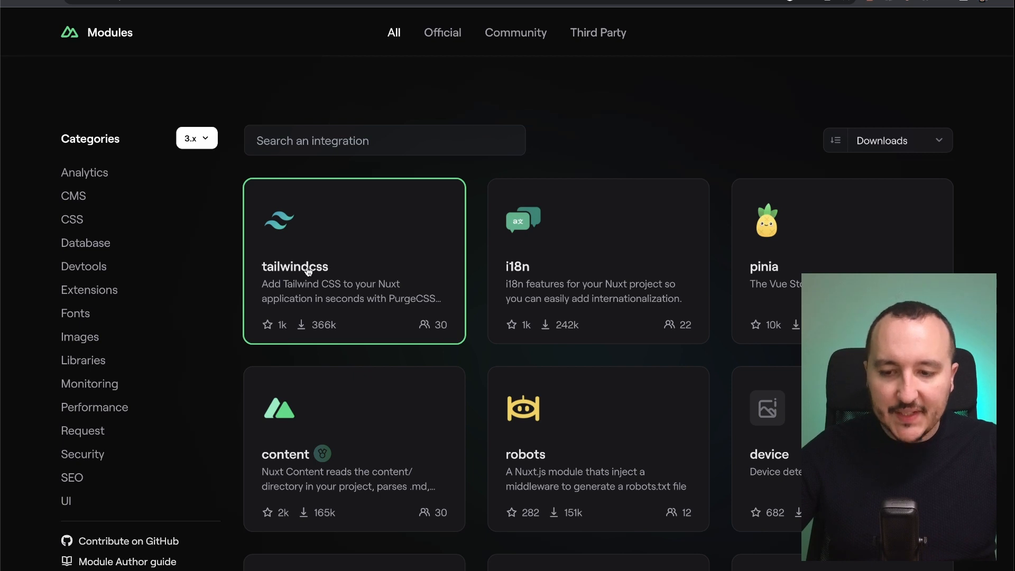
pyautogui.click(305, 268)
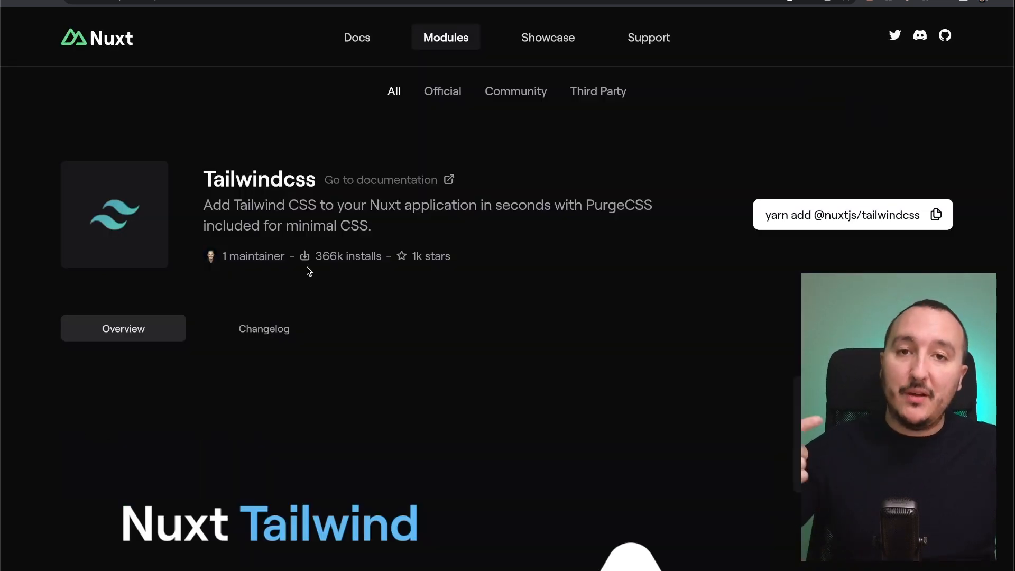
pyautogui.moveTo(622, 320)
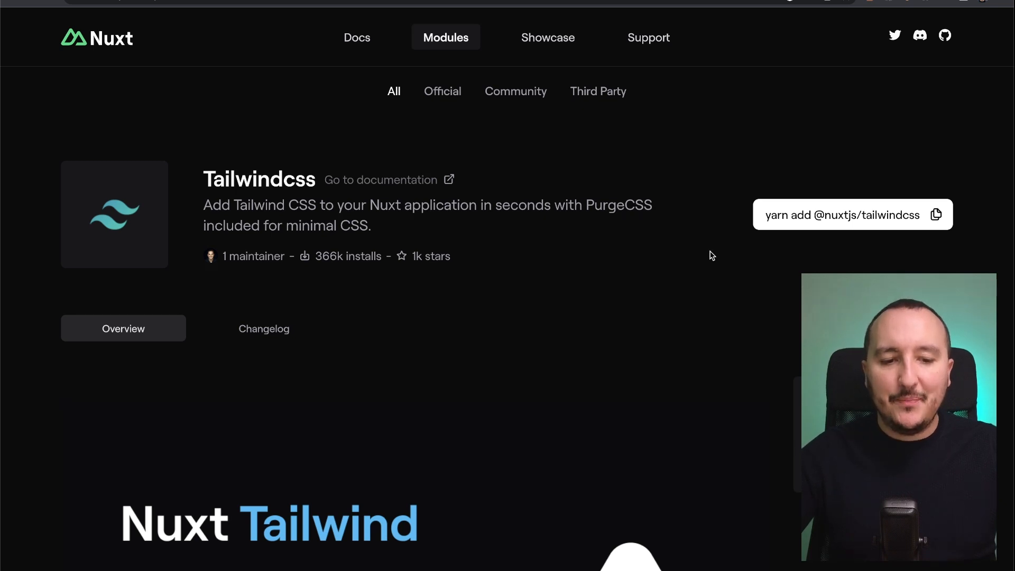
pyautogui.moveTo(823, 225)
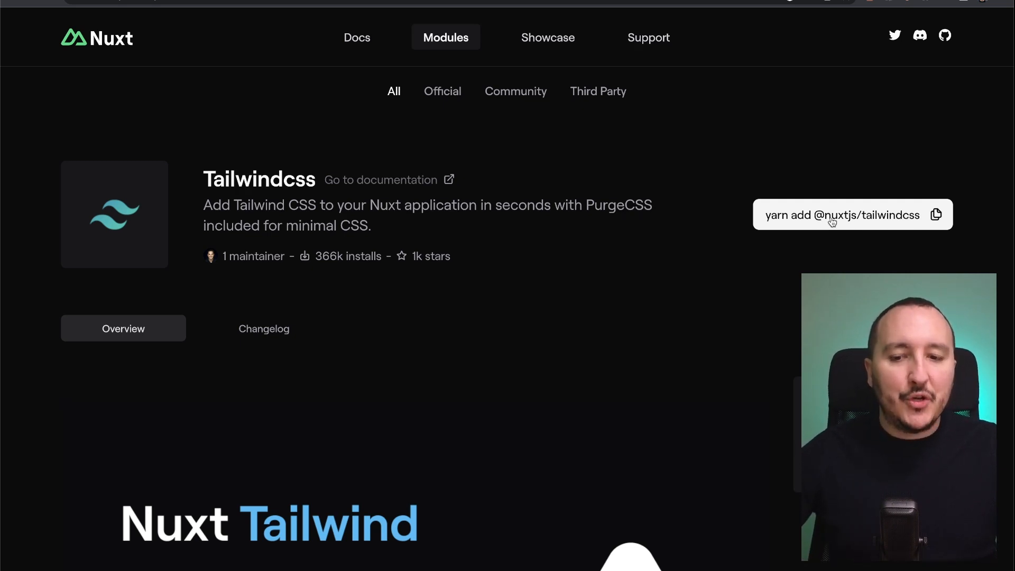
pyautogui.scroll(-3)
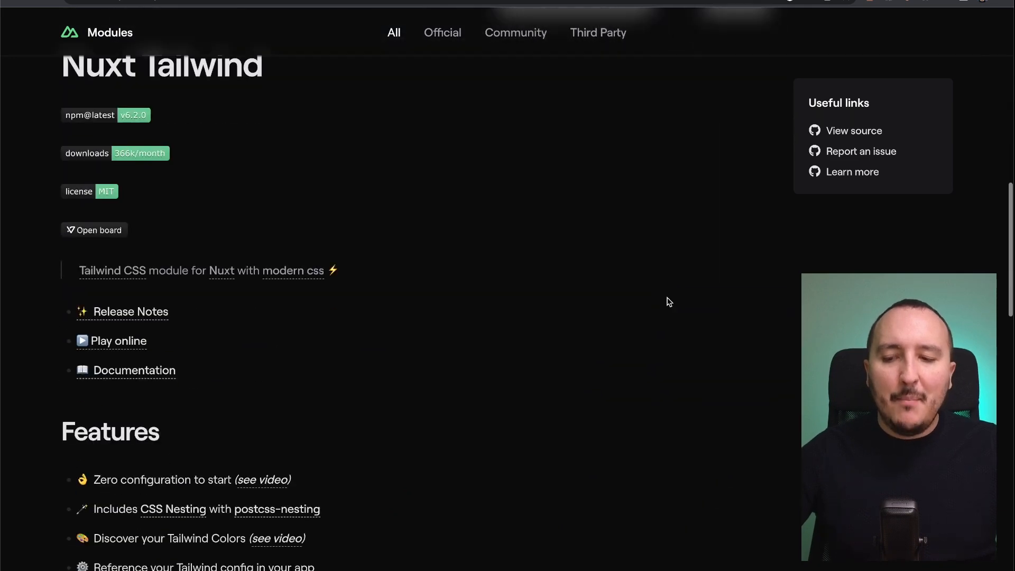
pyautogui.scroll(3)
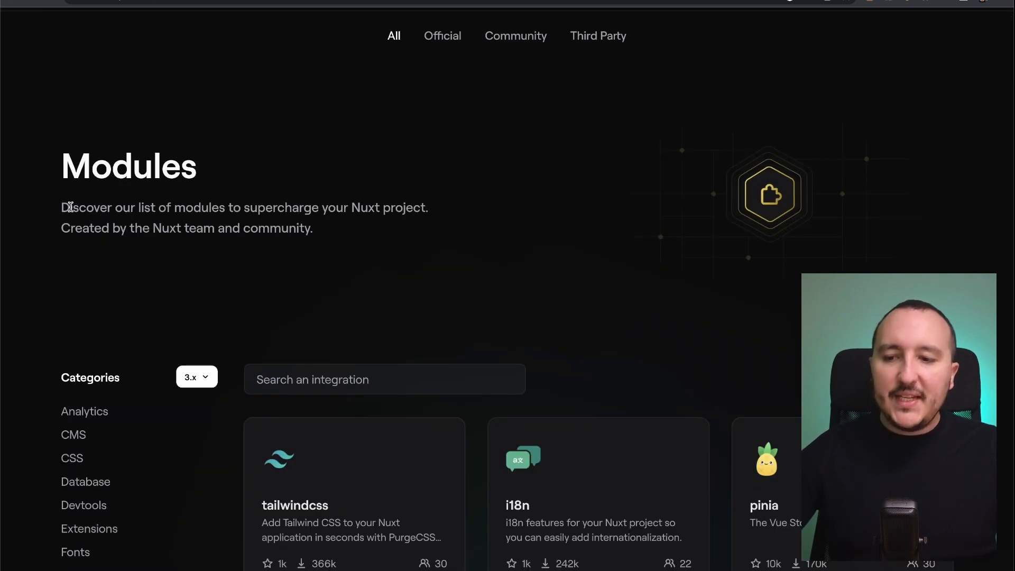
pyautogui.moveTo(61, 207); pyautogui.dragTo(322, 208)
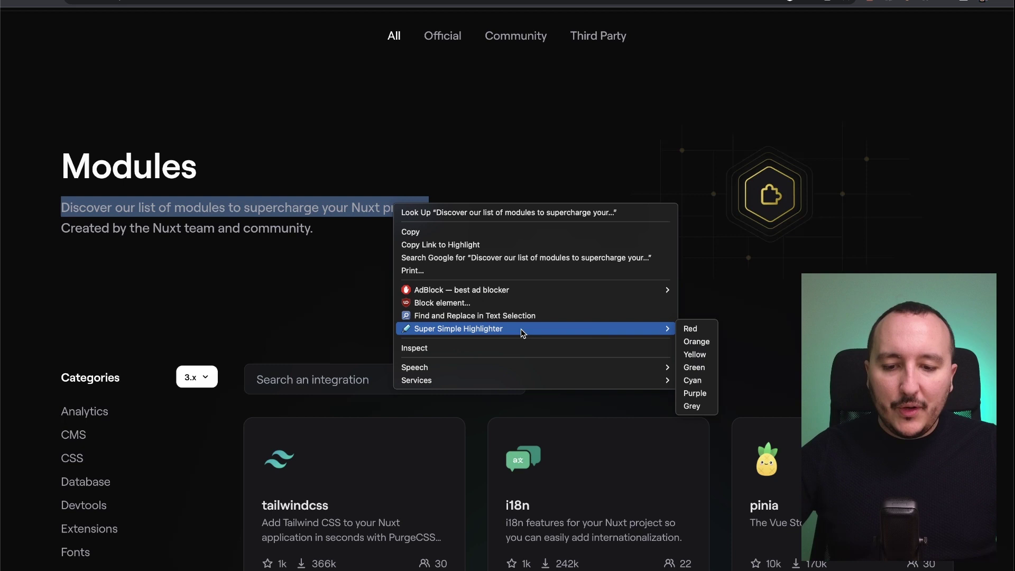
pyautogui.click(694, 368)
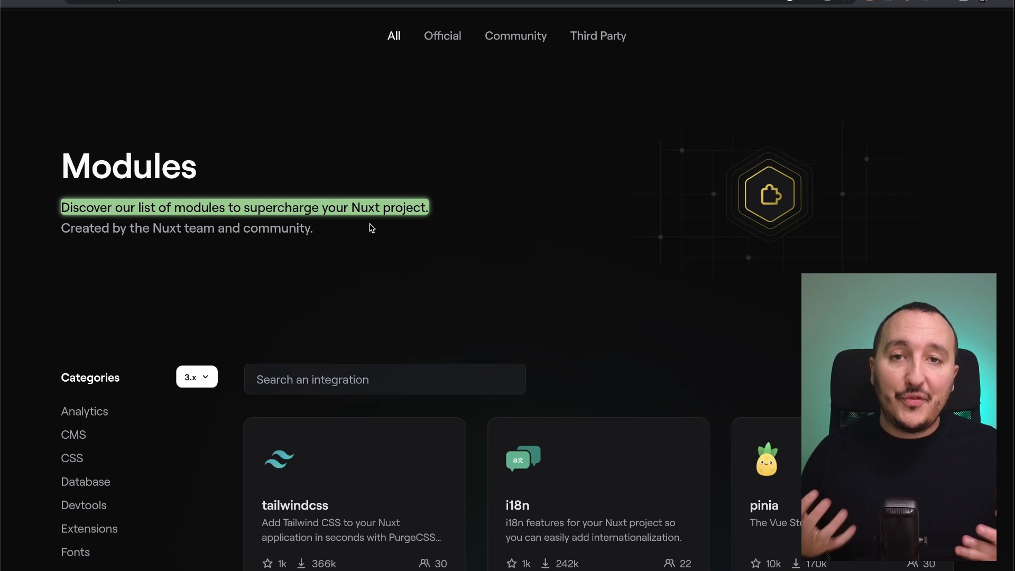
# Step: Scroll through the modules list and the Content module's overview and feature list
pyautogui.scroll(-3)
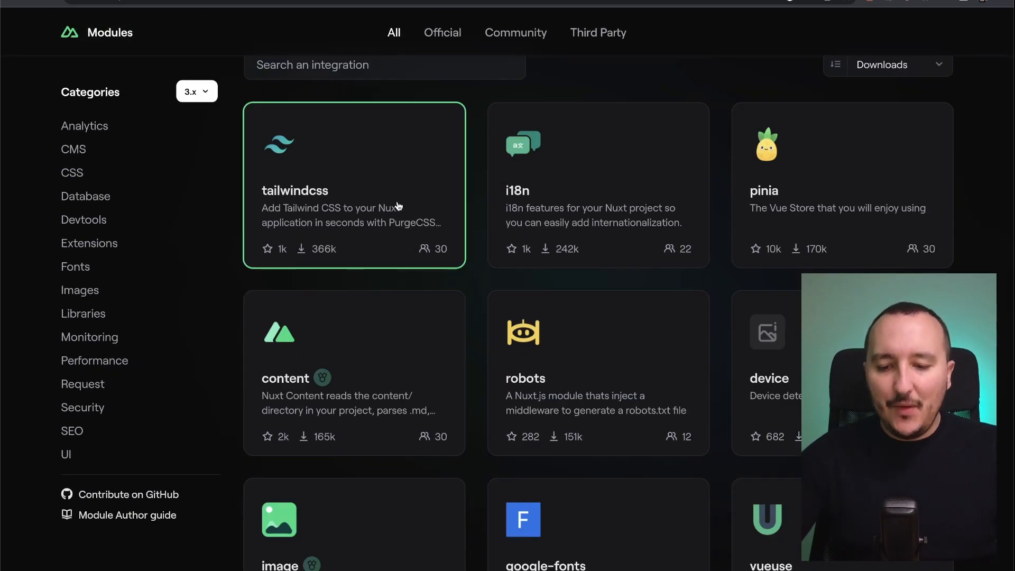
pyautogui.moveTo(403, 347)
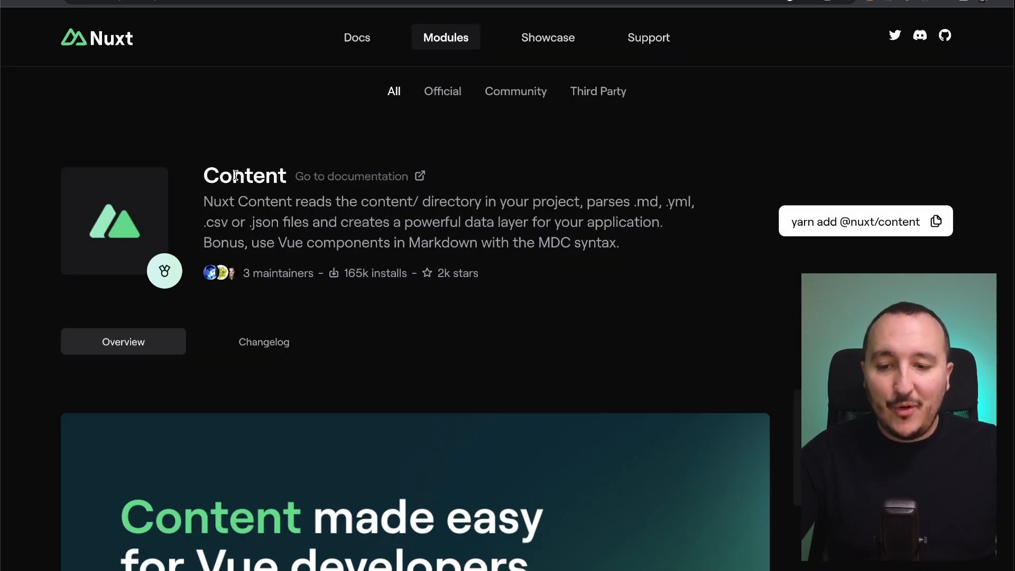
pyautogui.scroll(-3)
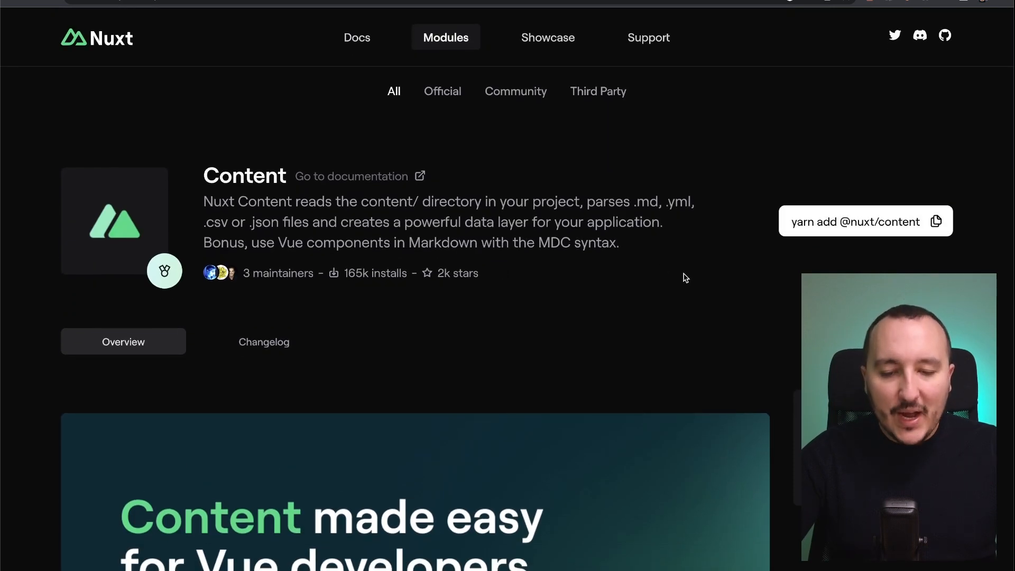
pyautogui.scroll(-3)
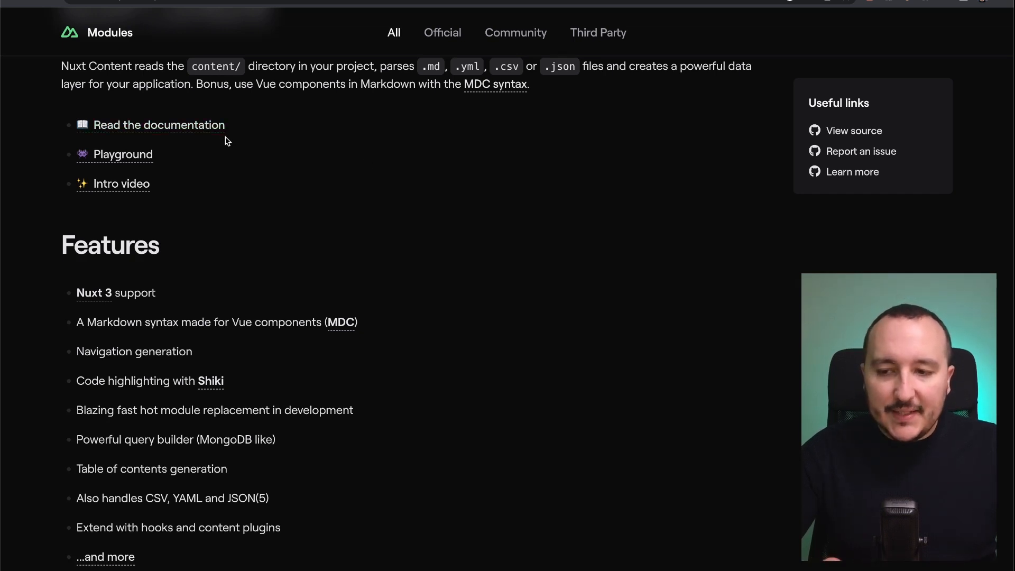
pyautogui.moveTo(132, 134)
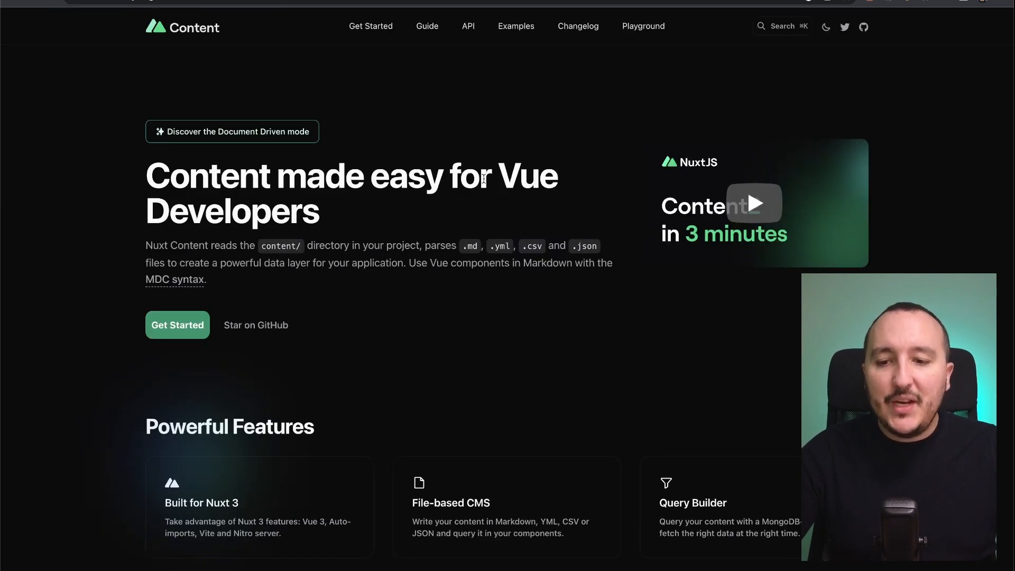
pyautogui.moveTo(345, 122)
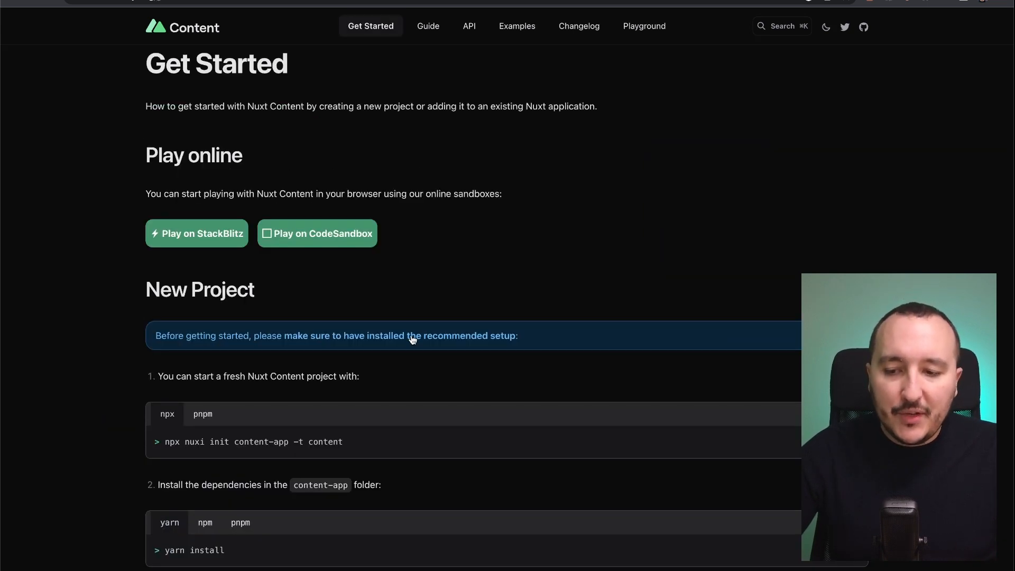
# Step: Scroll the Nuxt Content Get Started page down to the New Project installation steps
pyautogui.scroll(-3)
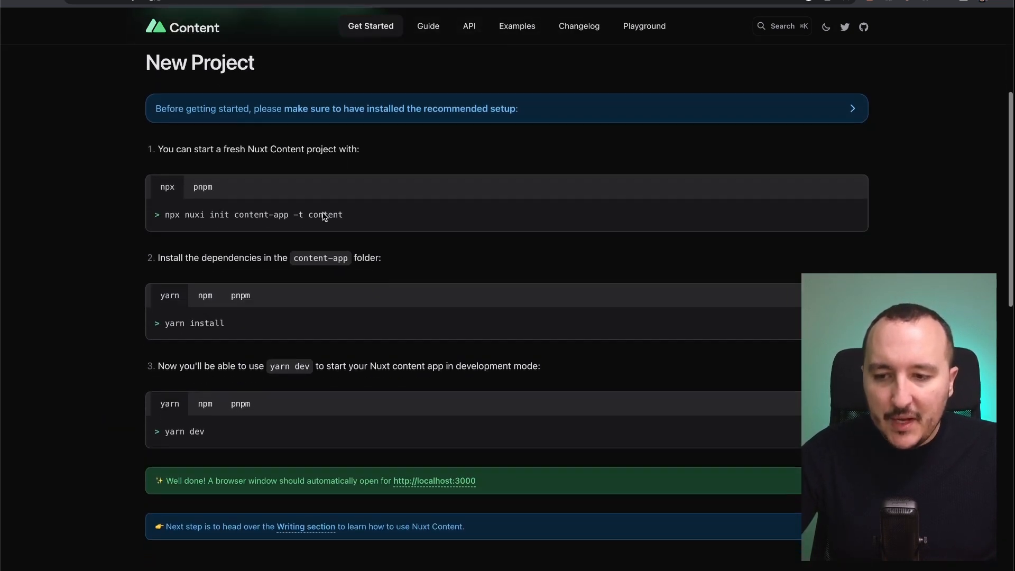
pyautogui.scroll(-3)
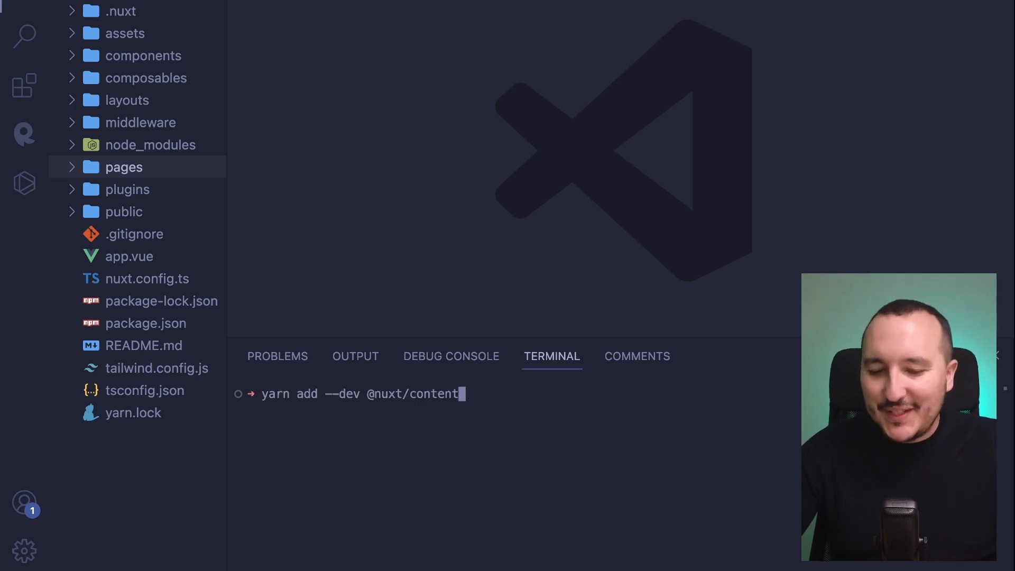
pyautogui.press('Enter')
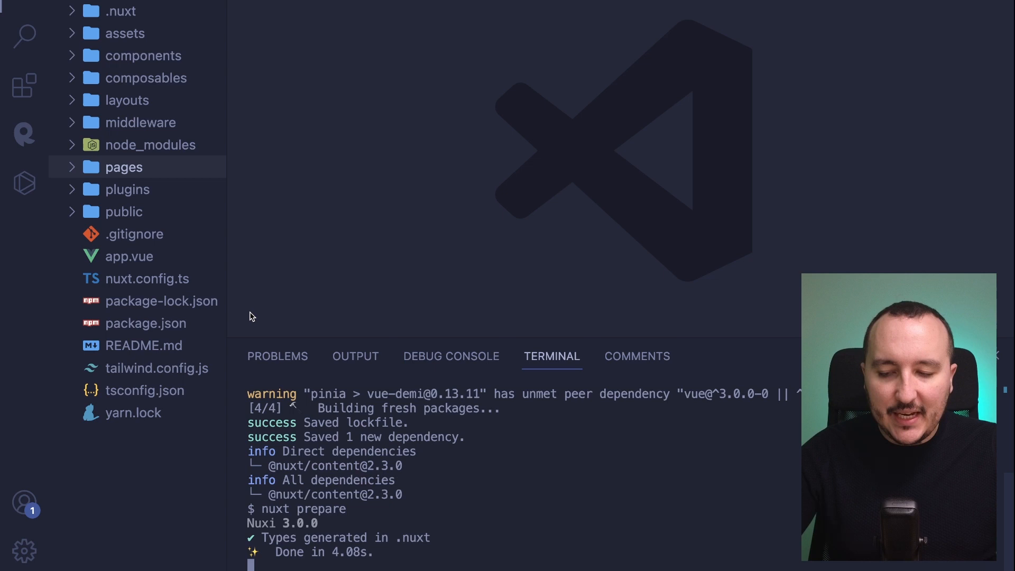
pyautogui.click(146, 323)
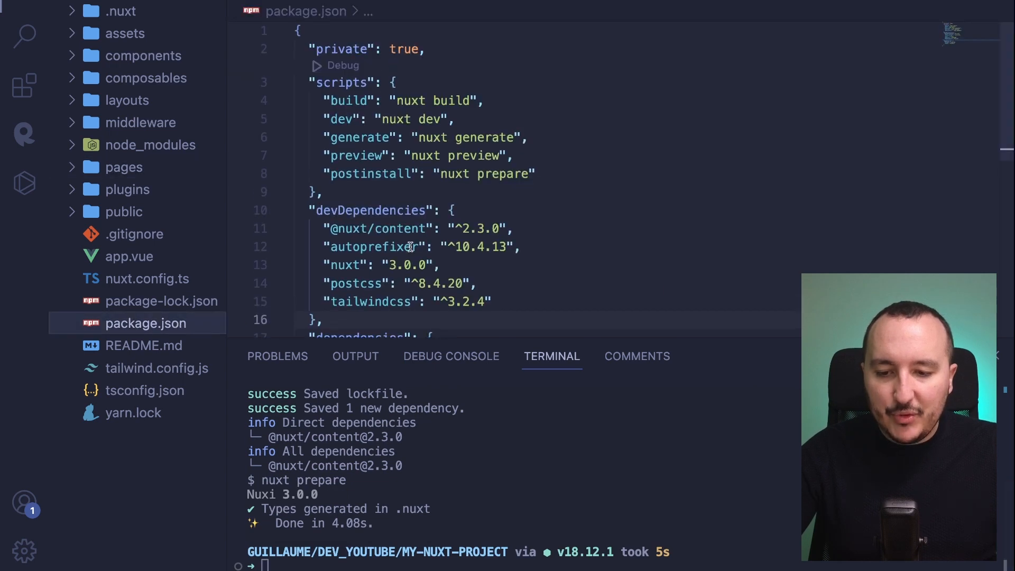
pyautogui.scroll(-3)
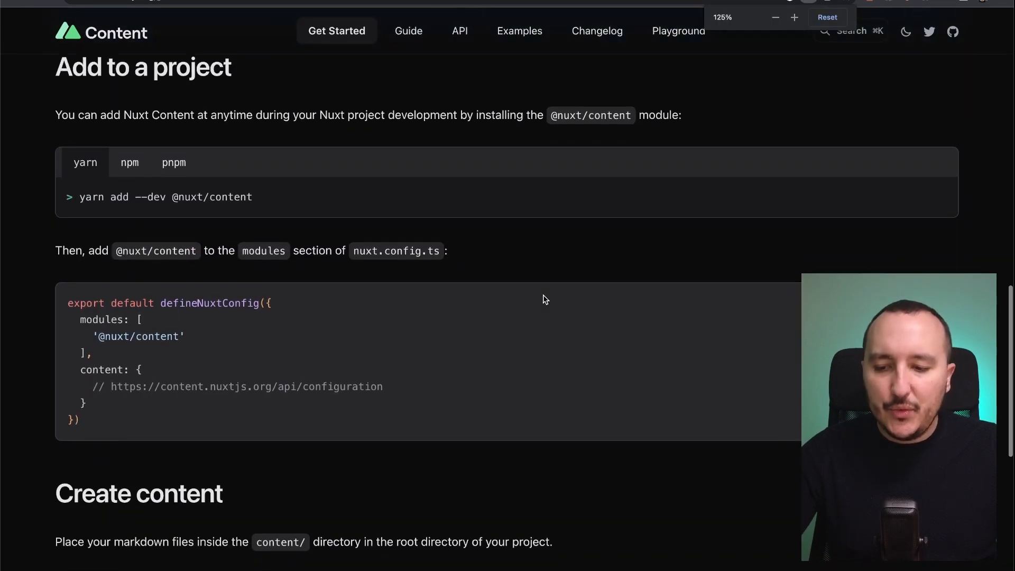
# Step: Scroll the docs to the 'Add to a project' nuxt.config.ts modules snippet
pyautogui.scroll(-3)
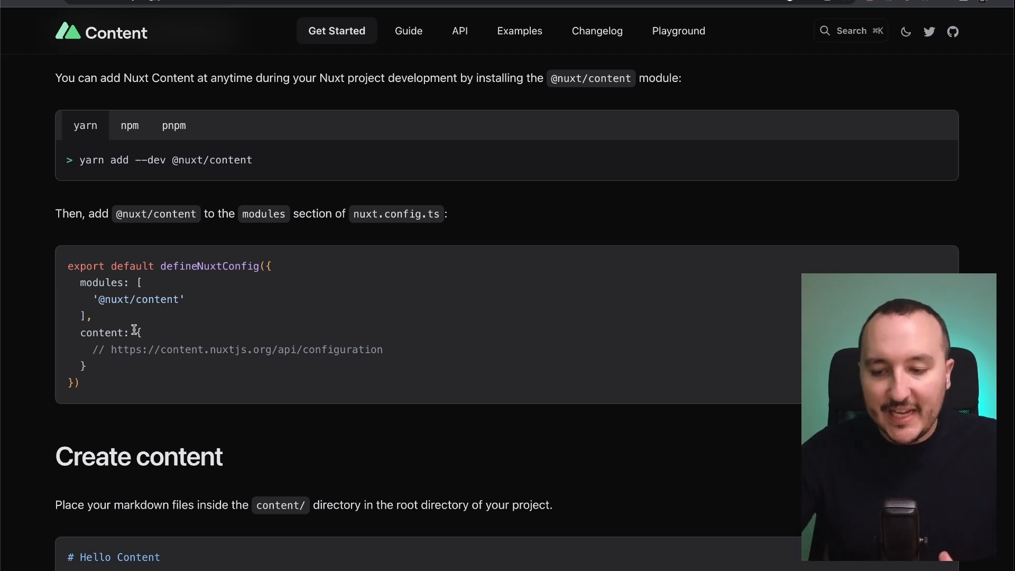
pyautogui.moveTo(79, 282); pyautogui.dragTo(92, 317)
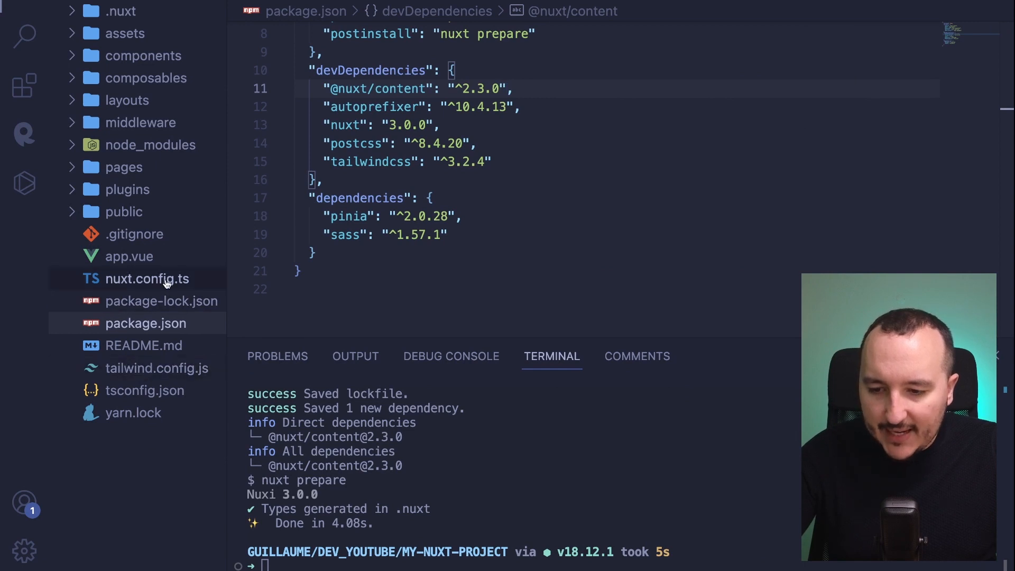
pyautogui.click(147, 279)
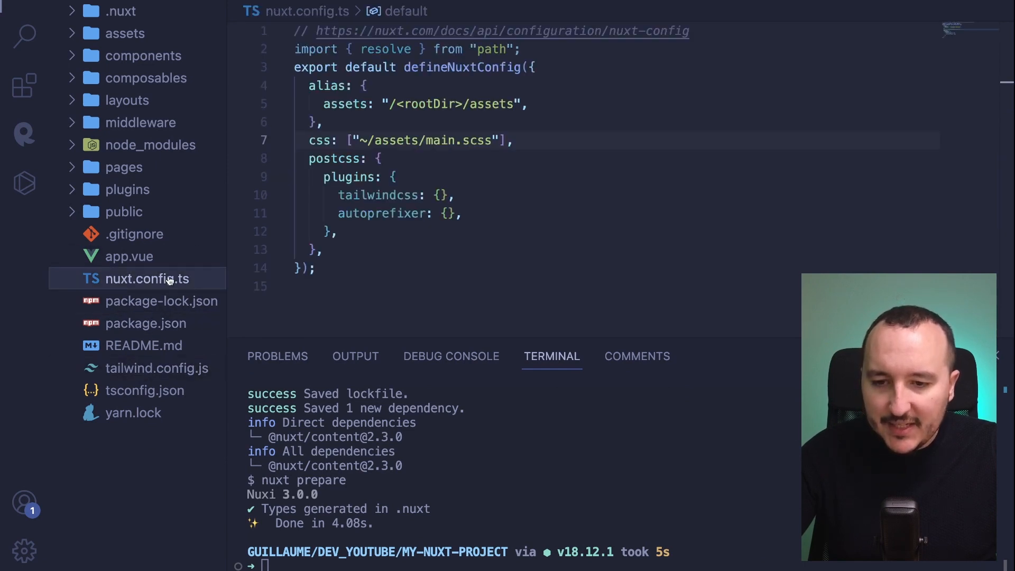
pyautogui.write('modules: [],')
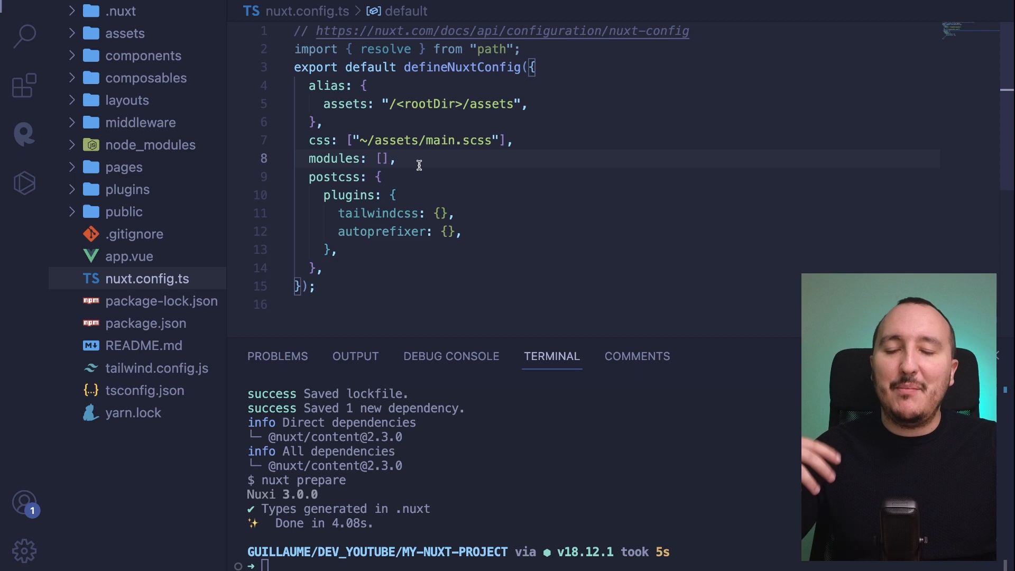
pyautogui.moveTo(411, 160)
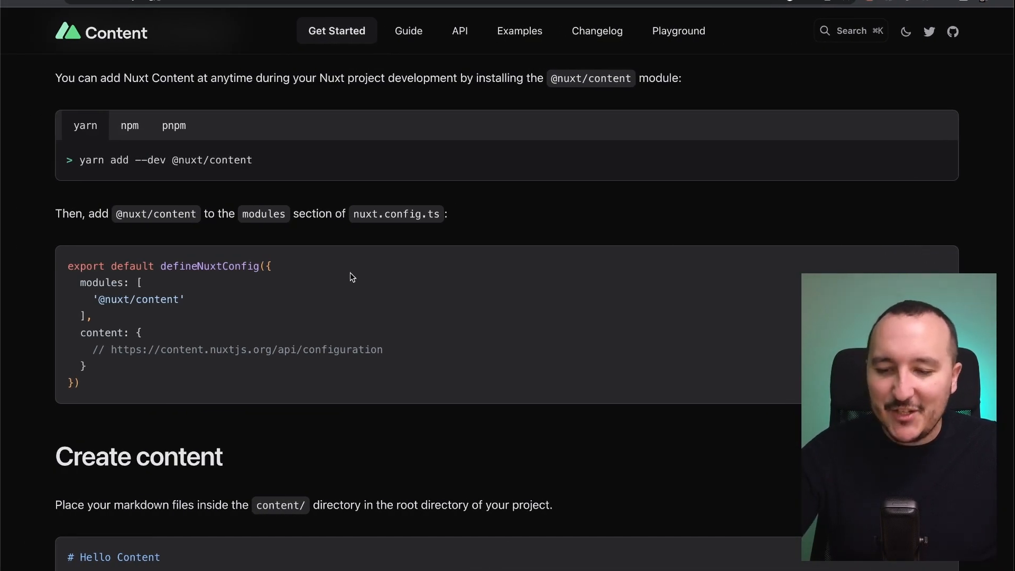
pyautogui.doubleClick(138, 299)
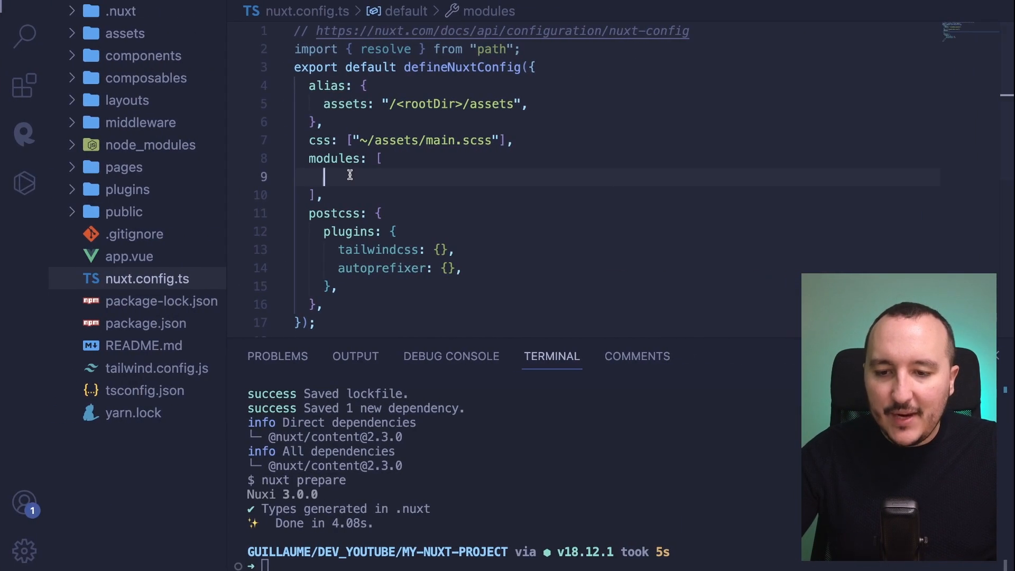
pyautogui.write('"@nuxt/content"],')
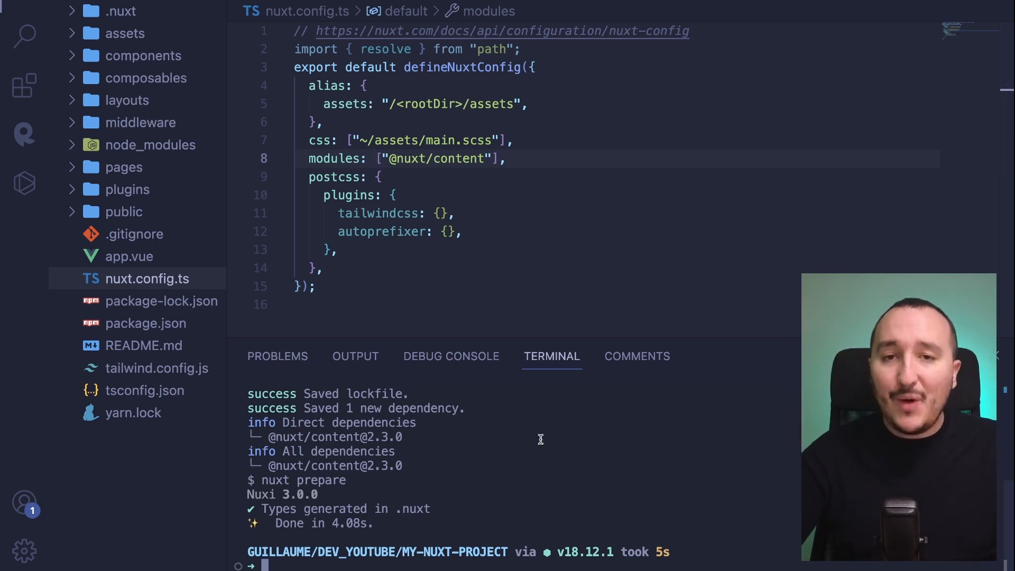
# Step: Start the dev server with yarn dev and create content/index.md containing '# hello world'
pyautogui.write('yarn dev')
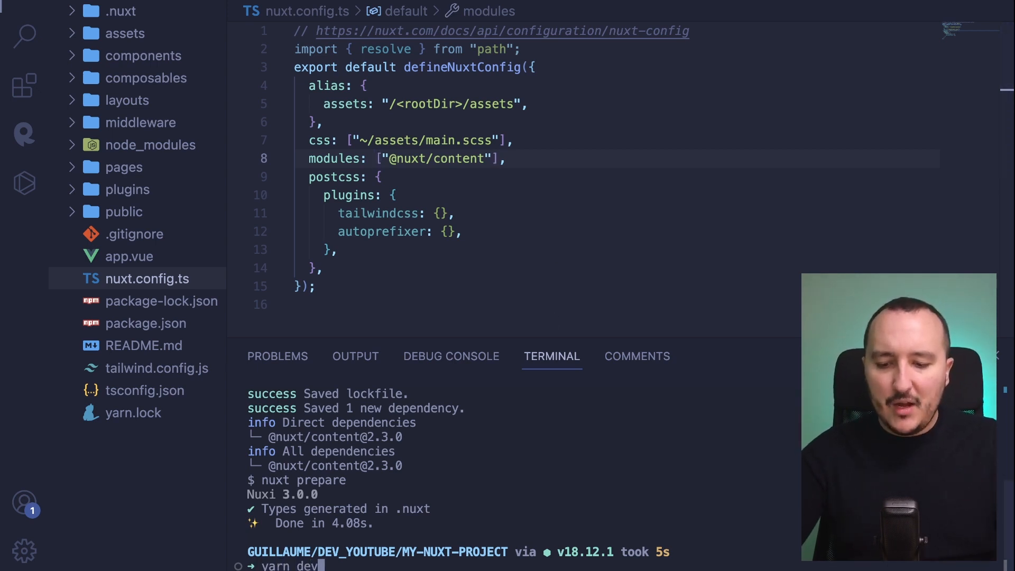
pyautogui.press('Enter')
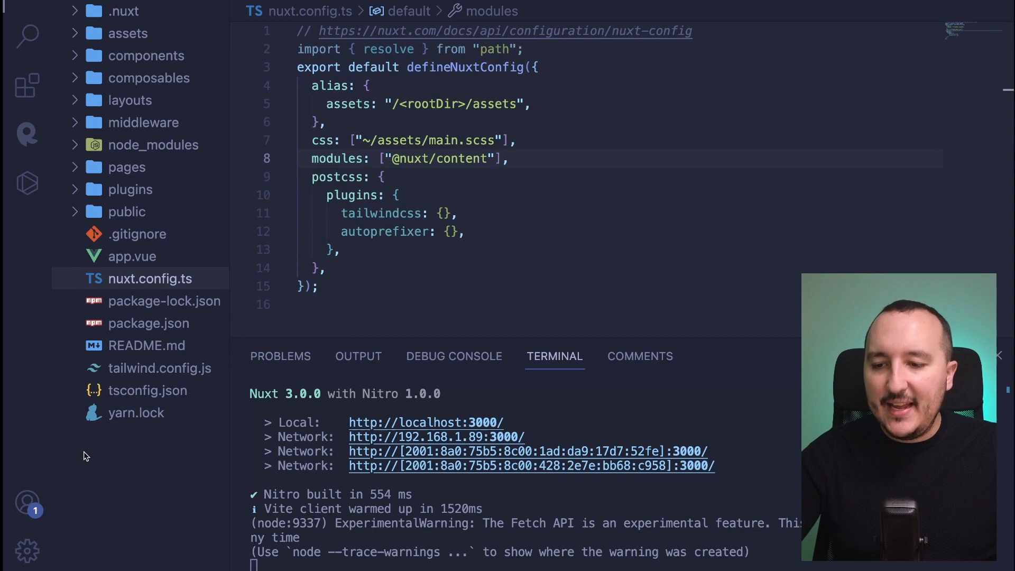
pyautogui.write('cont')
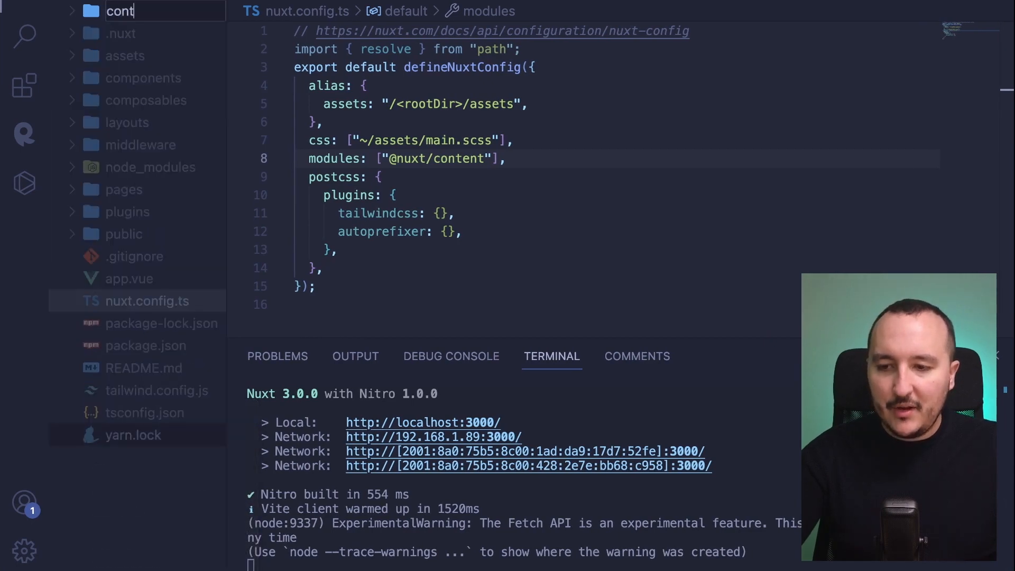
pyautogui.rightClick(126, 100)
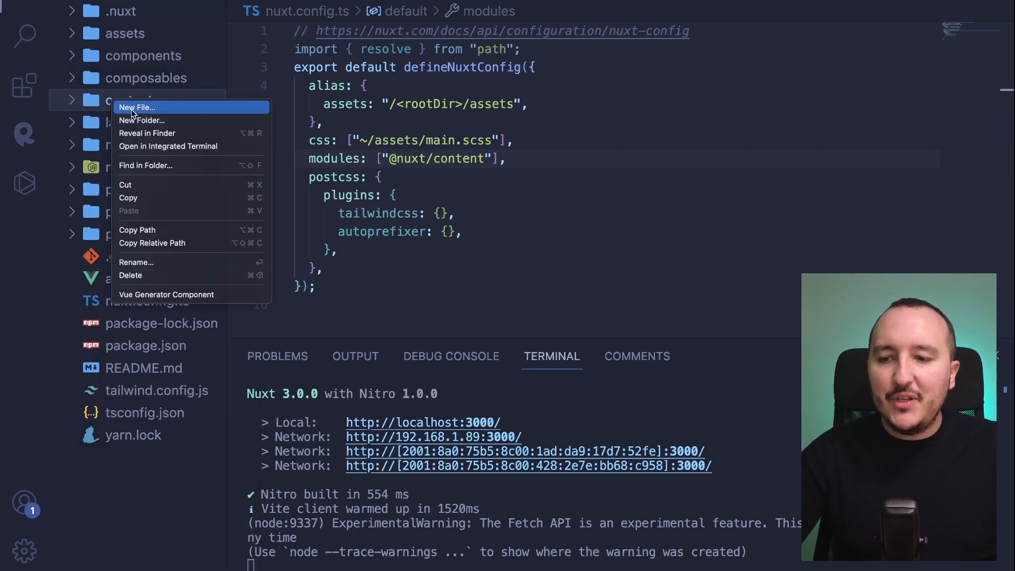
pyautogui.click(136, 107)
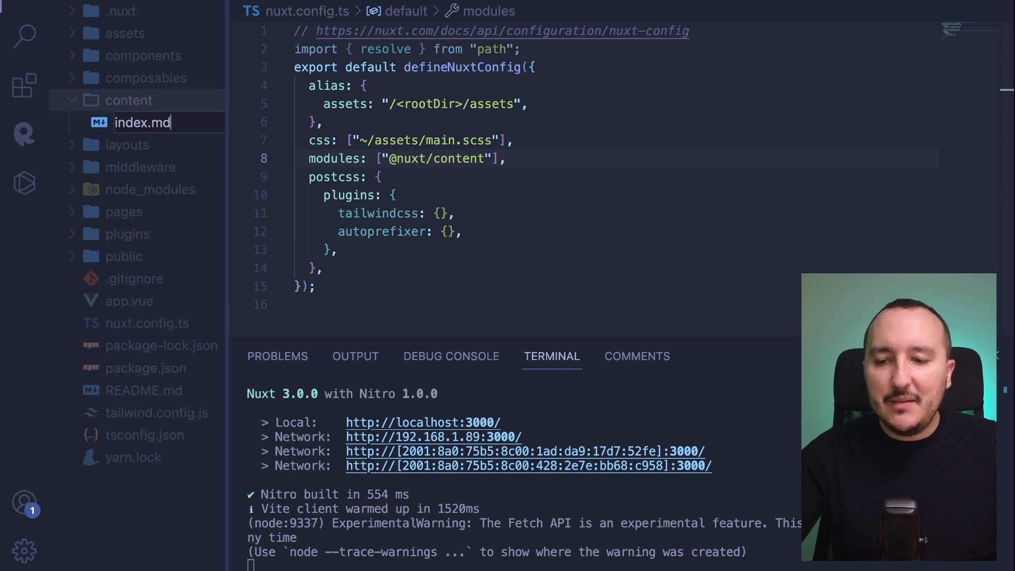
pyautogui.press('Enter')
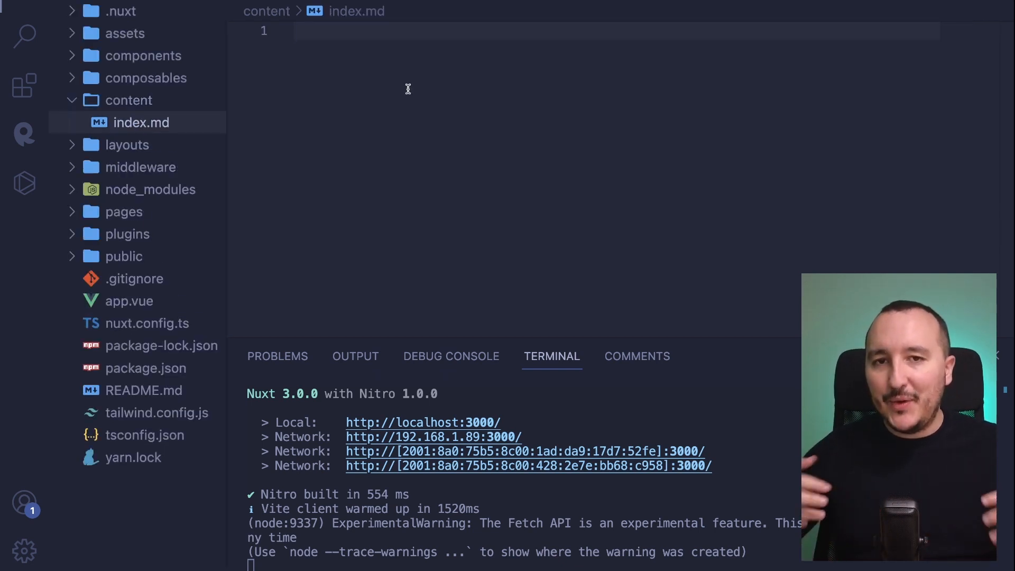
pyautogui.moveTo(408, 114)
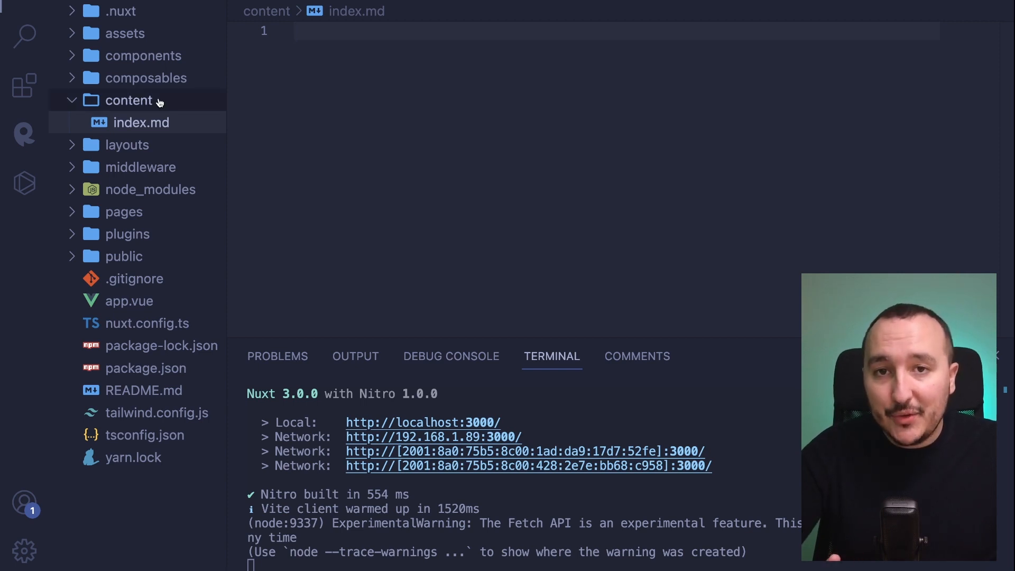
pyautogui.moveTo(124, 106)
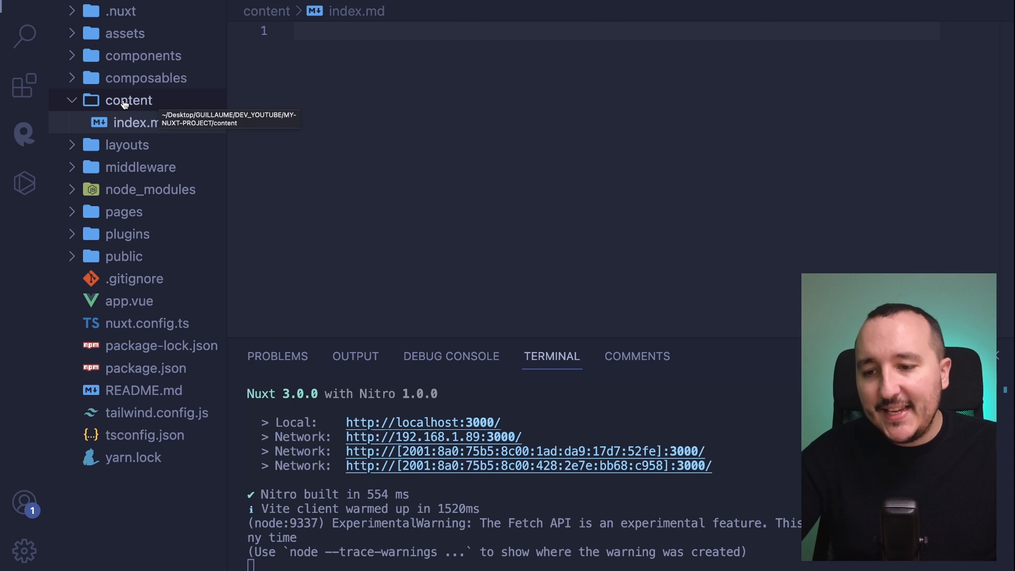
pyautogui.write('#')
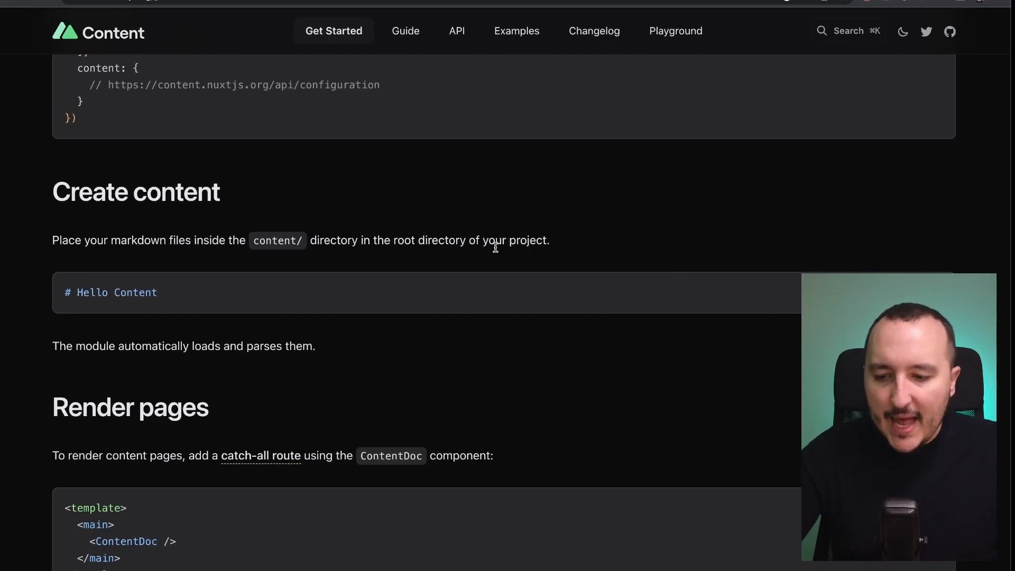
pyautogui.scroll(-3)
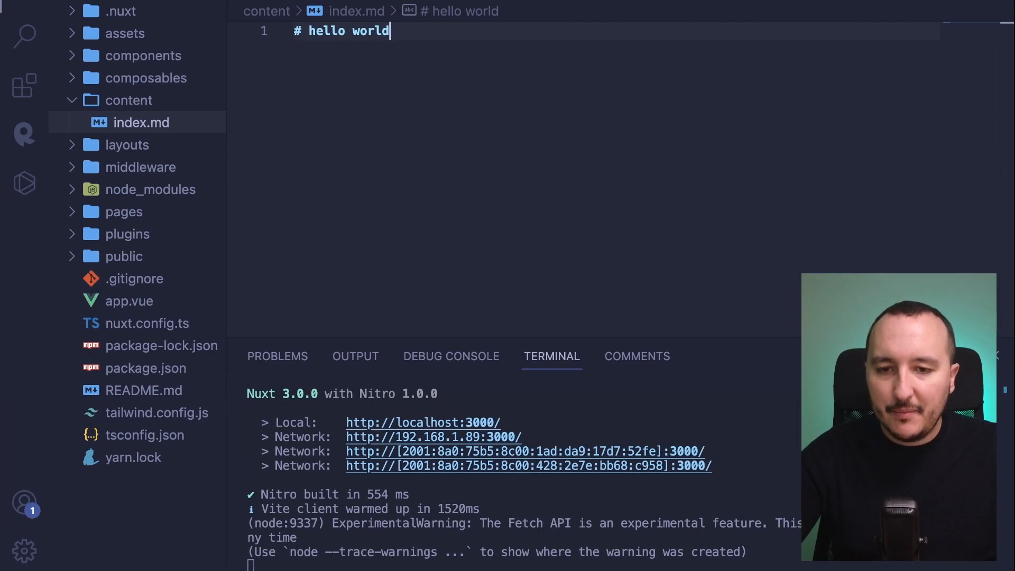
# Step: Open pages/index.vue and replace the 'hello' text in the template div with <ContentDoc />
pyautogui.click(147, 323)
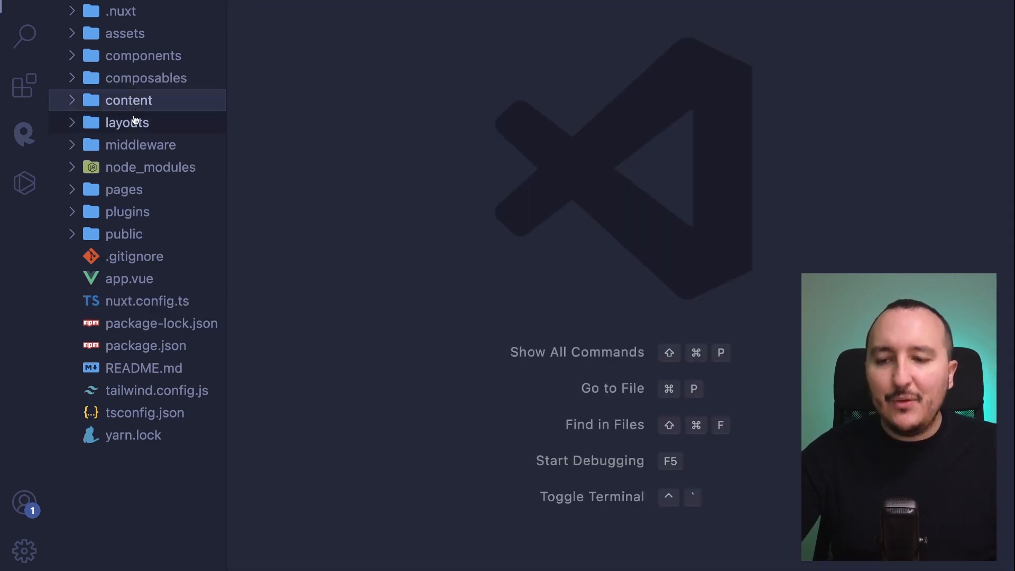
pyautogui.moveTo(135, 113)
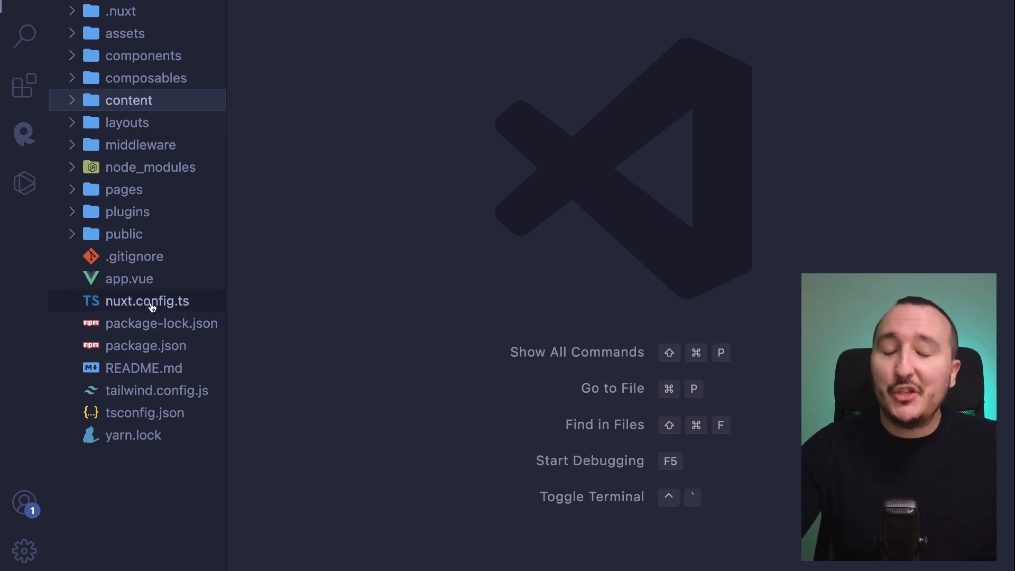
pyautogui.click(124, 234)
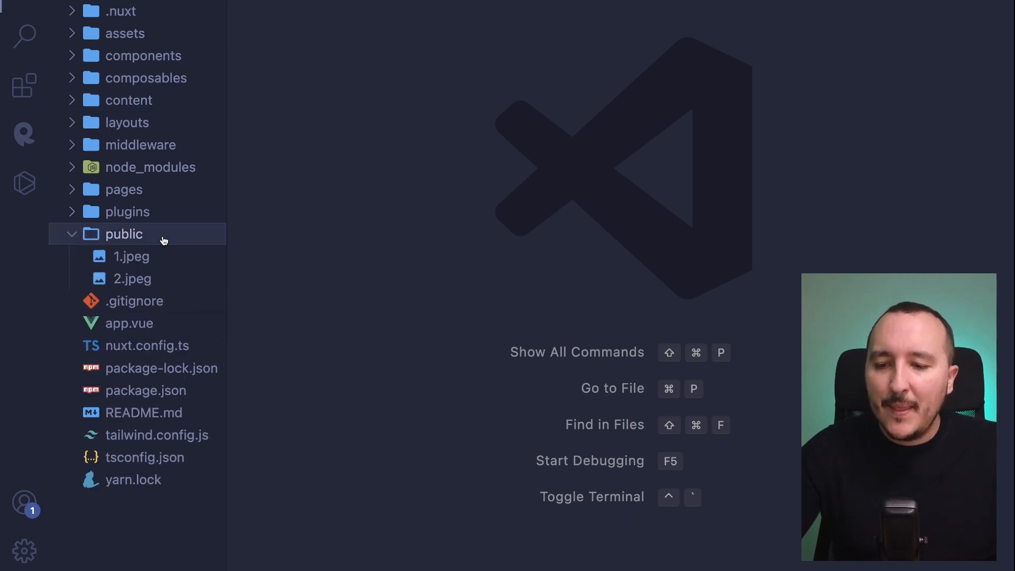
pyautogui.click(122, 189)
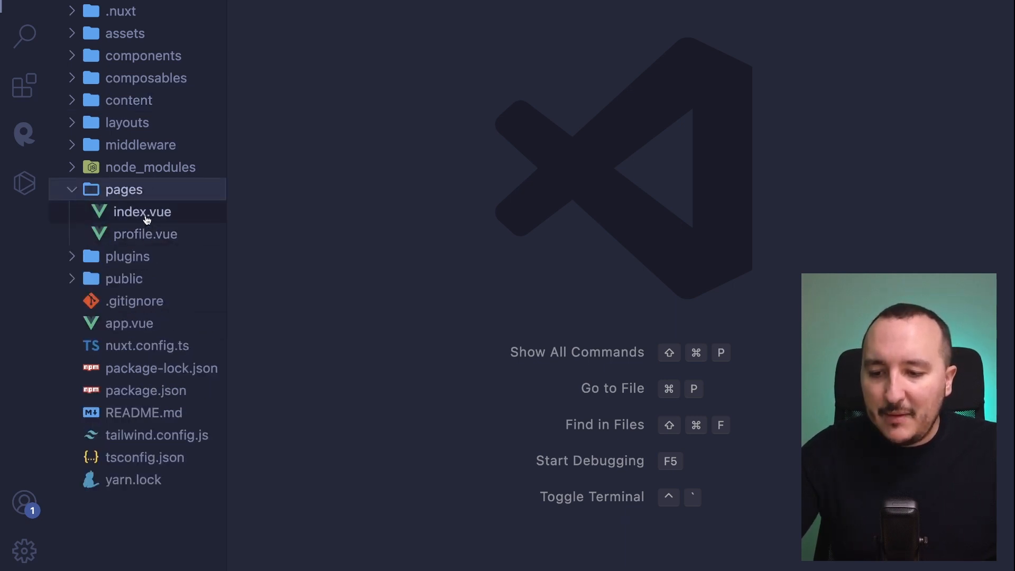
pyautogui.click(141, 212)
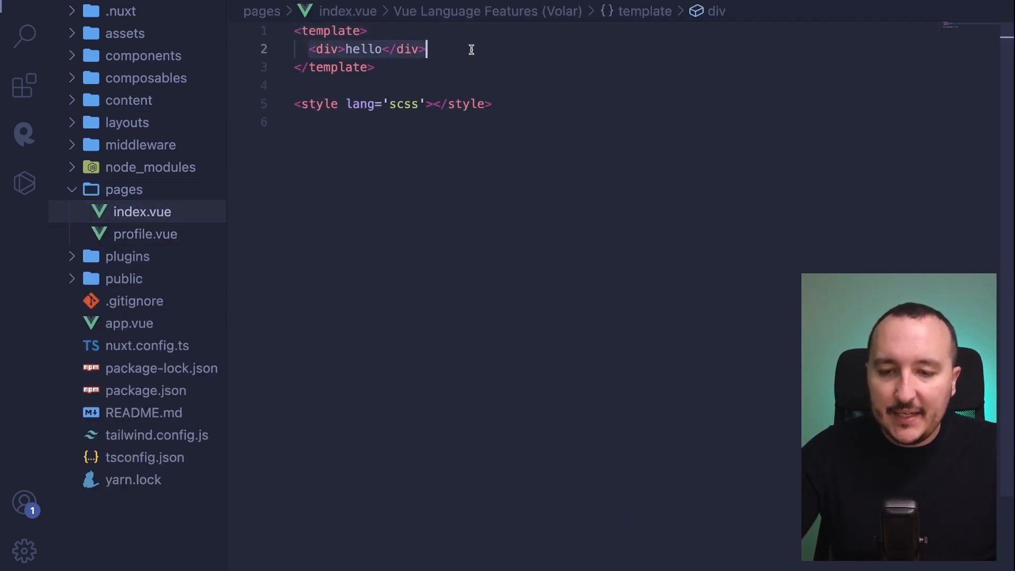
pyautogui.press('Backspace')
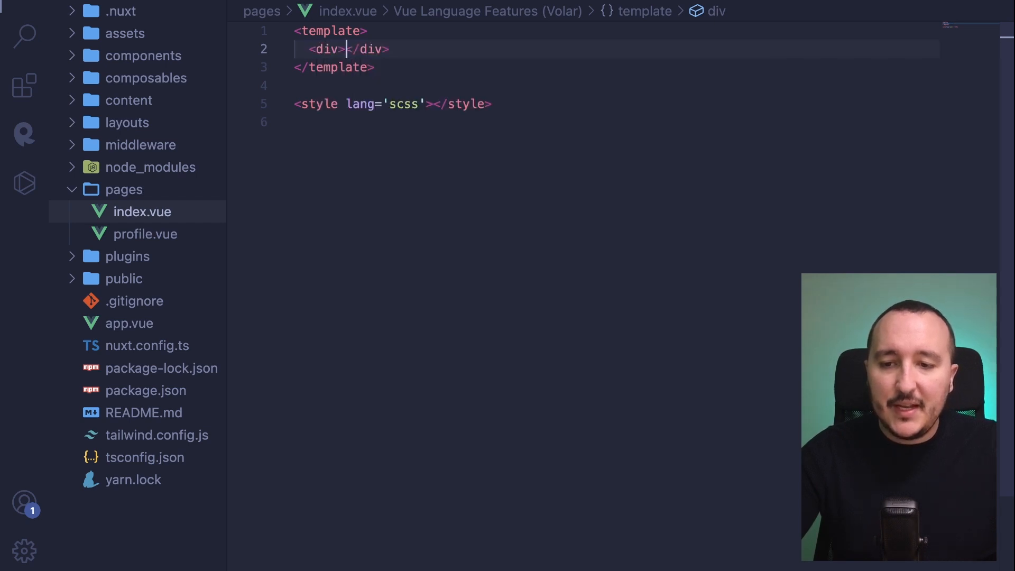
pyautogui.write('<ContentDoc />')
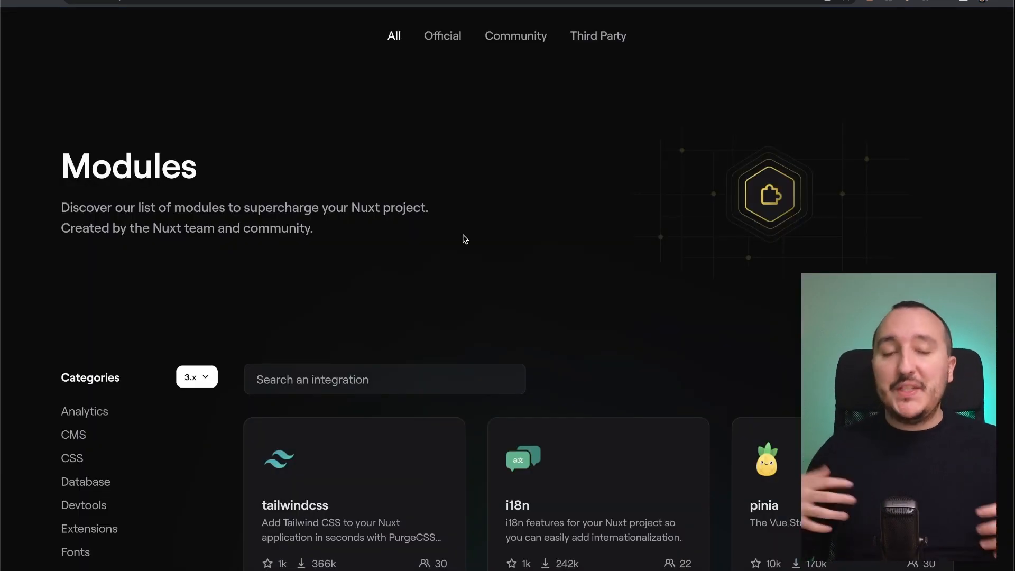
pyautogui.scroll(-3)
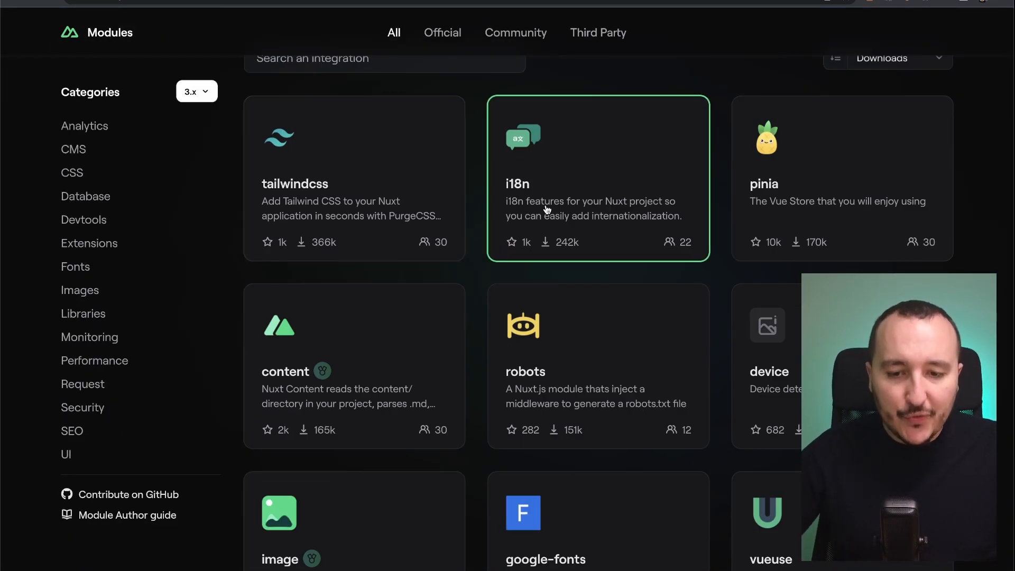
pyautogui.moveTo(513, 196)
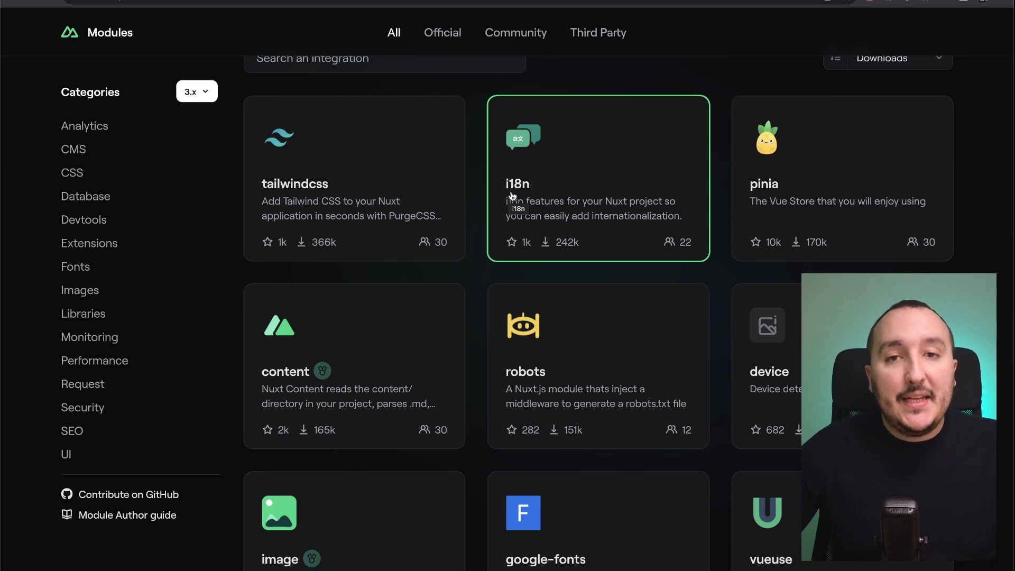
pyautogui.moveTo(625, 231)
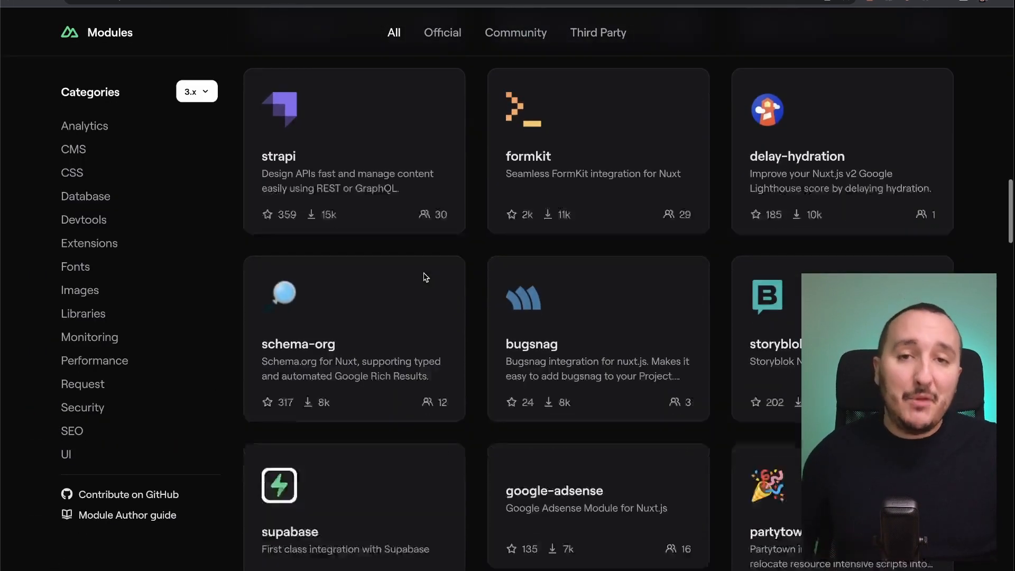
pyautogui.scroll(-3)
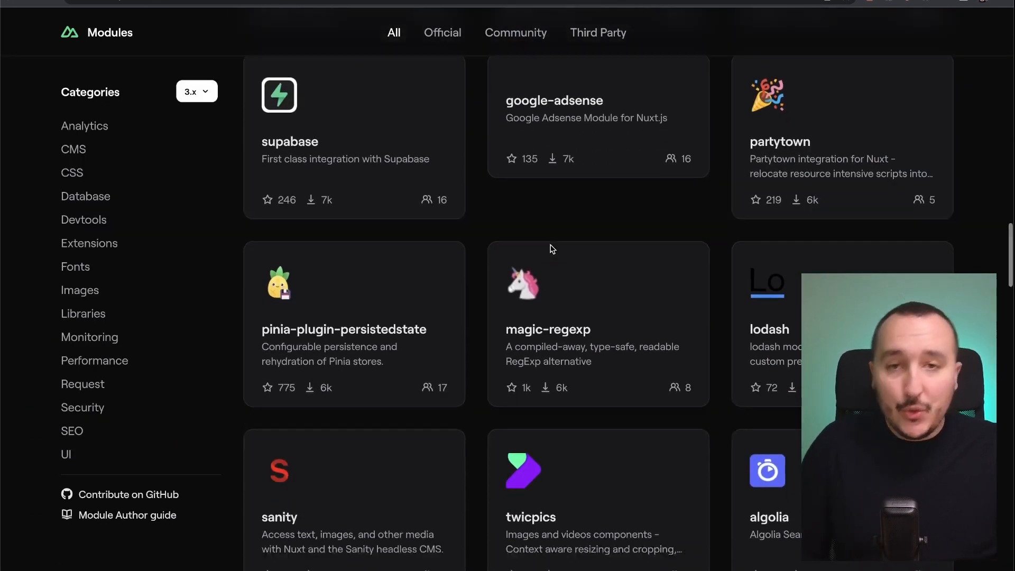
pyautogui.scroll(-3)
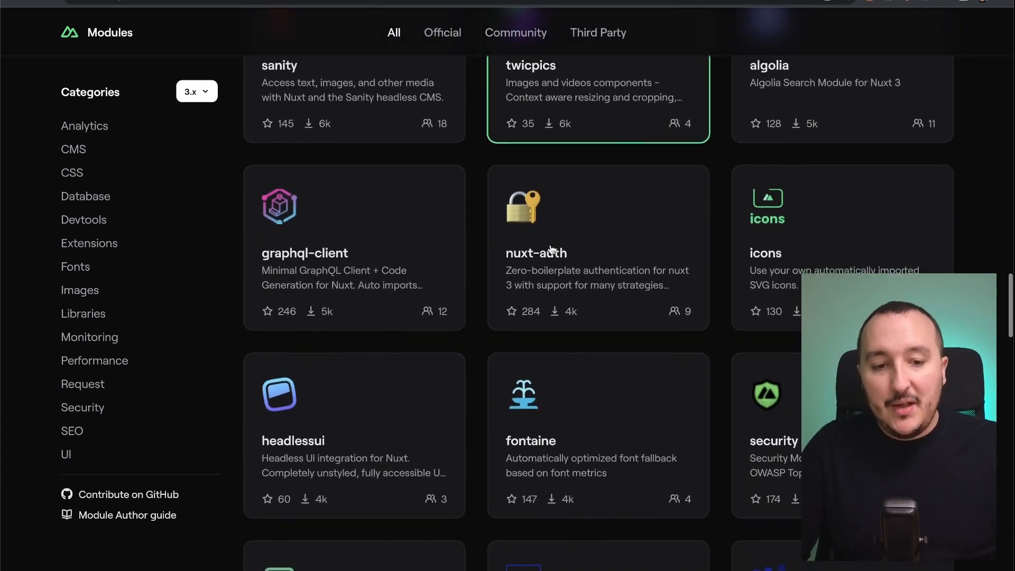
pyautogui.scroll(-3)
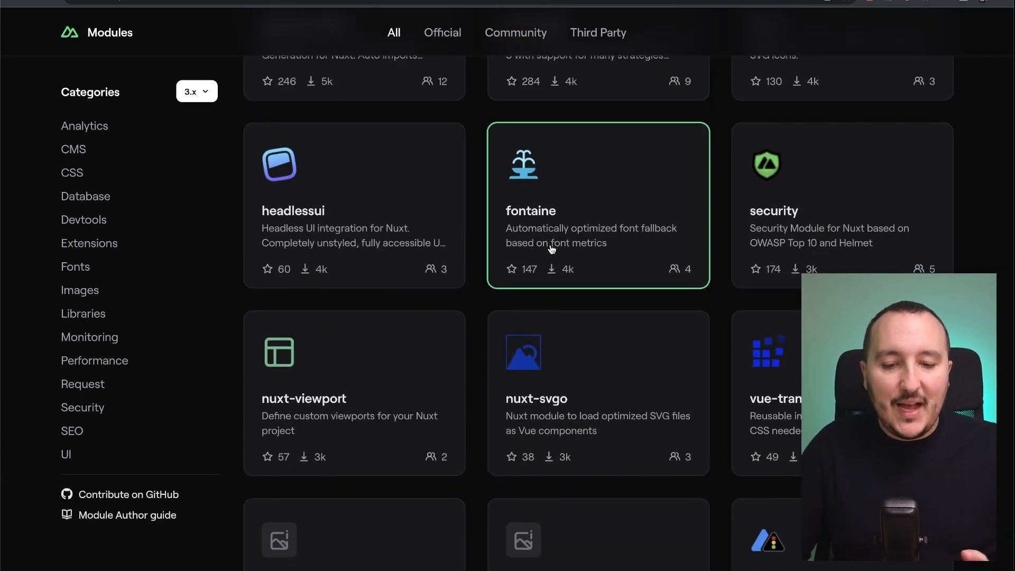
pyautogui.scroll(-3)
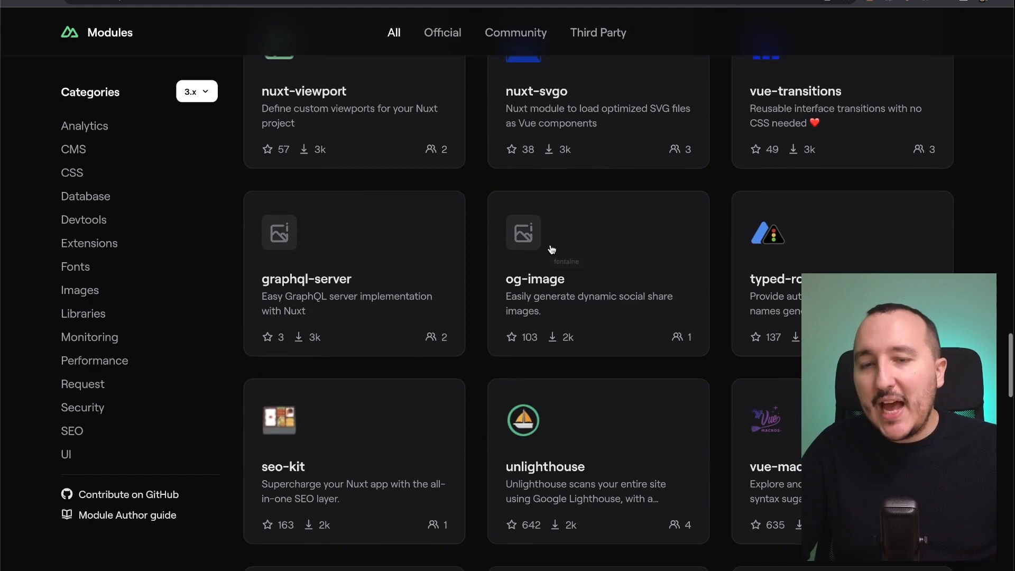
pyautogui.scroll(-3)
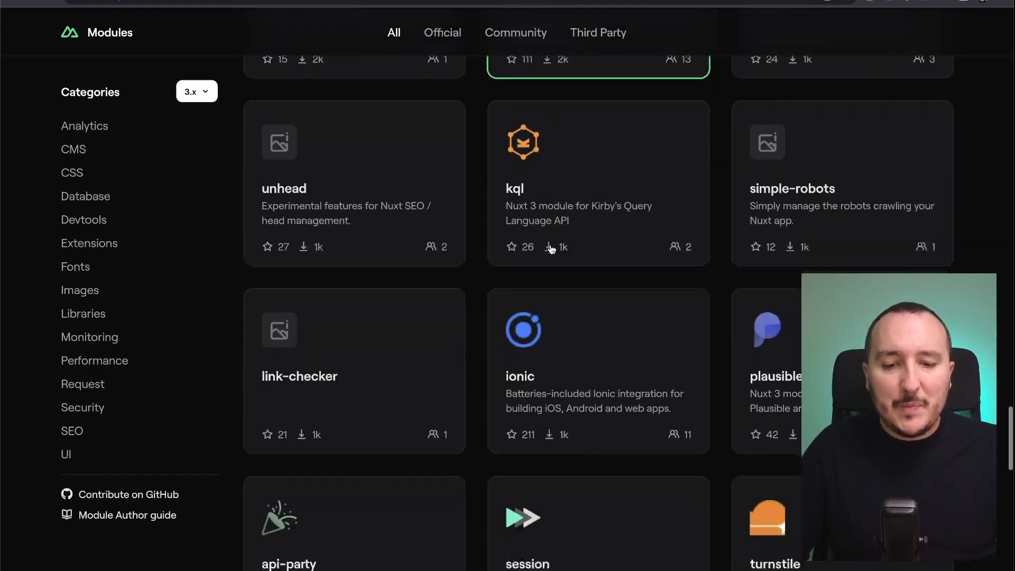
pyautogui.scroll(-3)
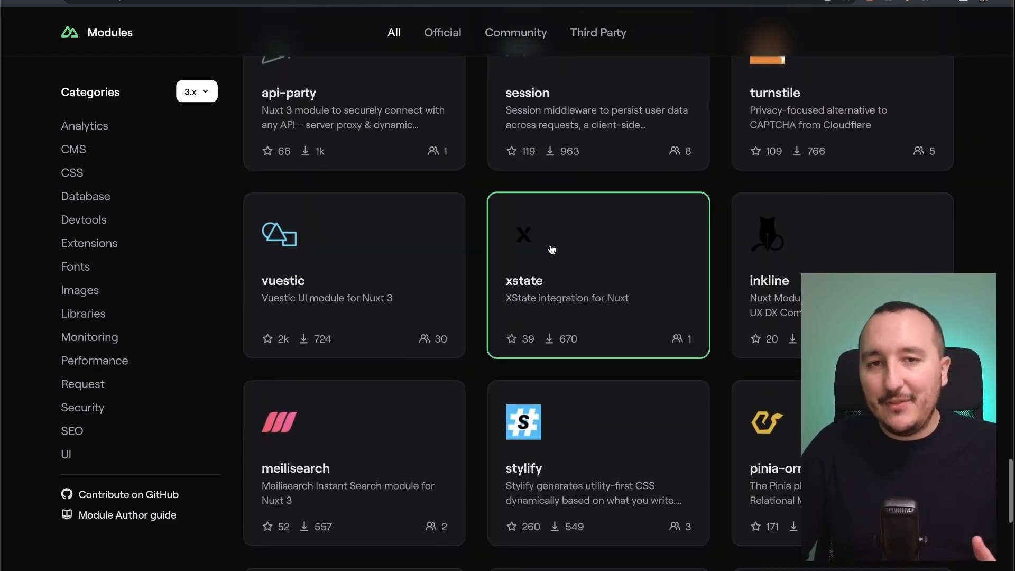
pyautogui.scroll(-3)
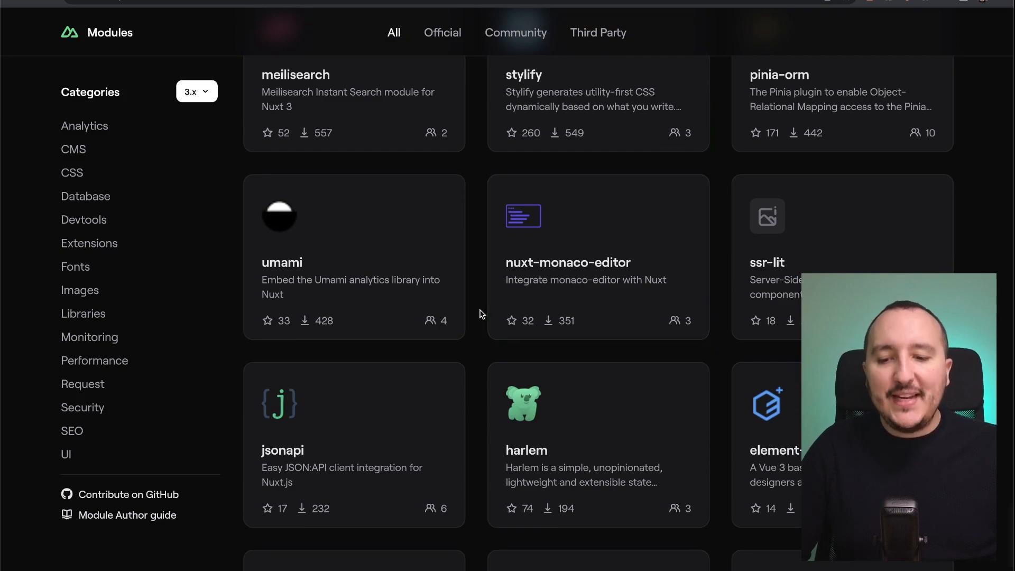
pyautogui.scroll(-3)
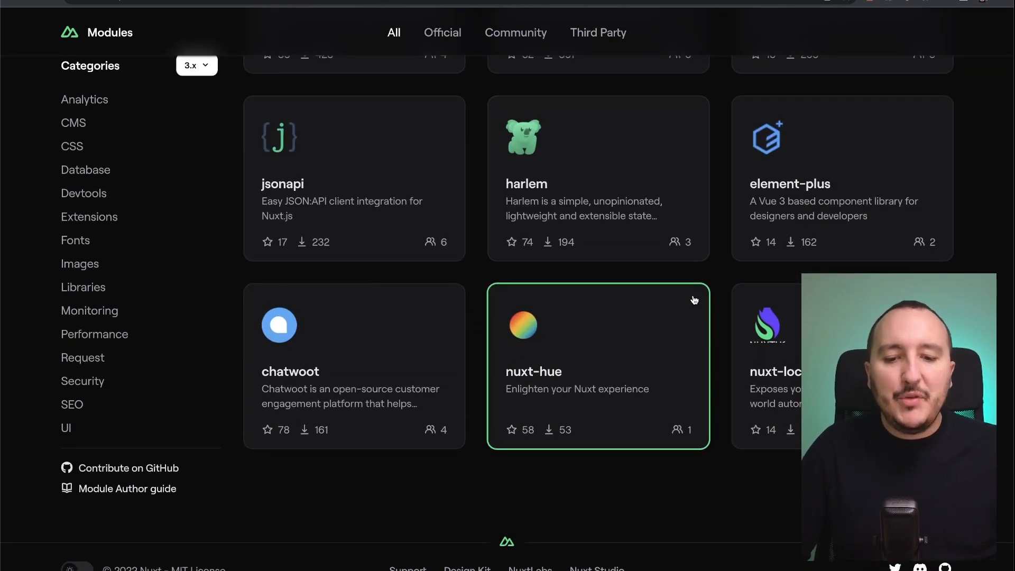